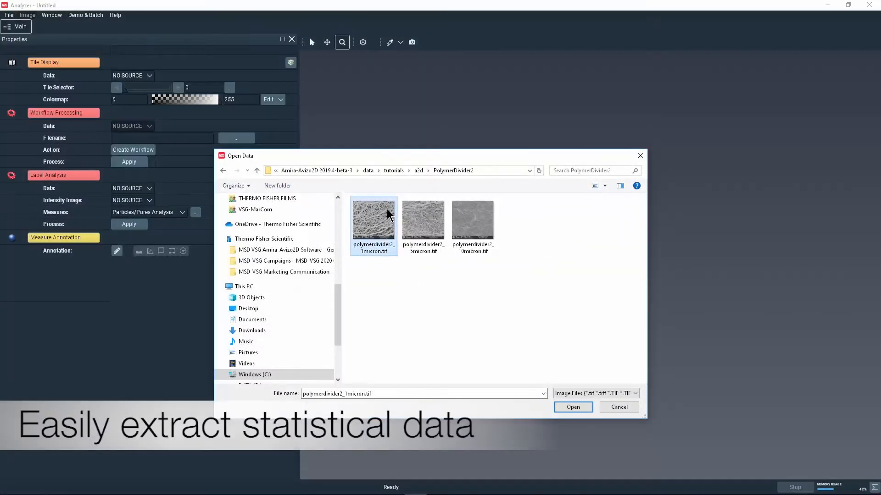
Load polymerdivider2_1micron.tif and run Particles/Pores label analysis to colour the pores.
click(573, 407)
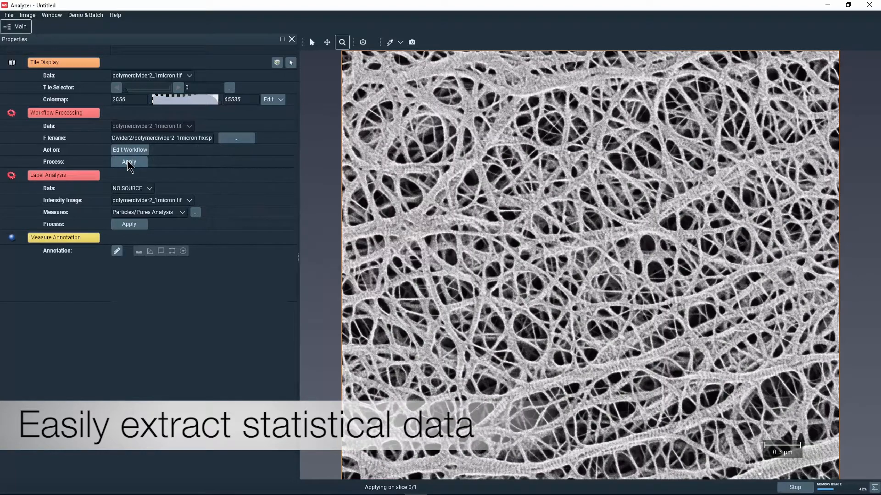
click(128, 224)
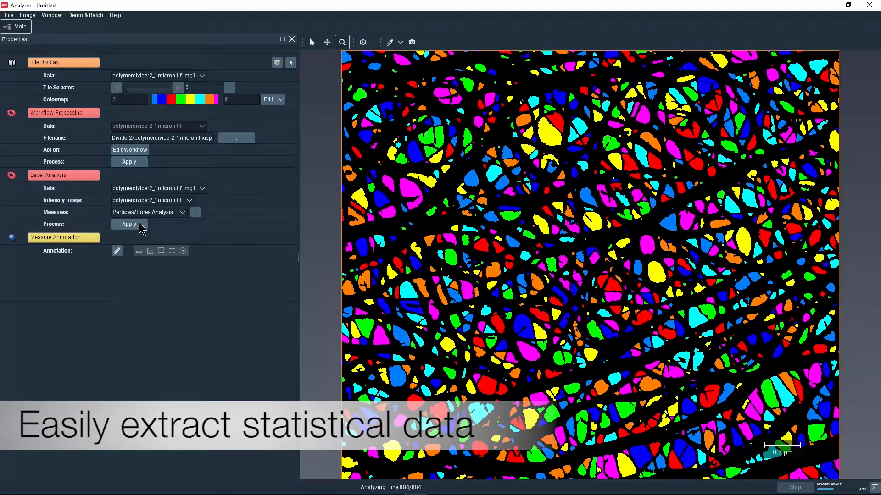
Show the pore statistics table, then overlay EqDiameter and Length histograms.
click(128, 224)
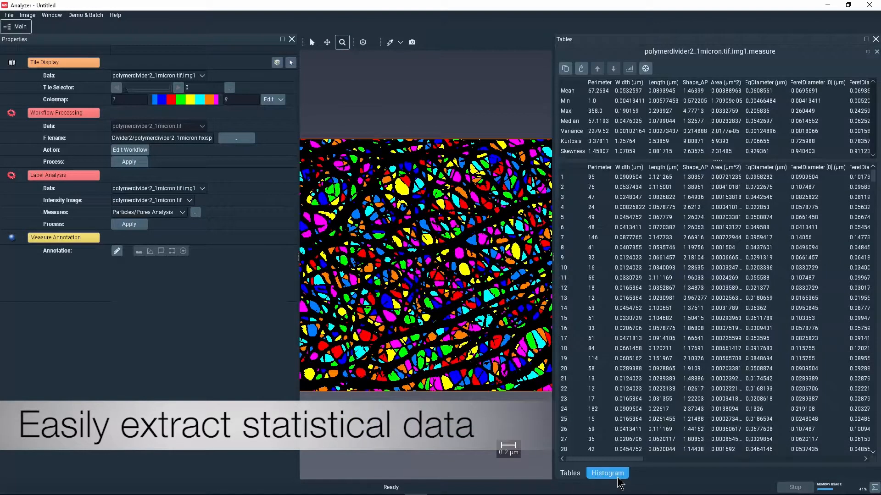
click(607, 473)
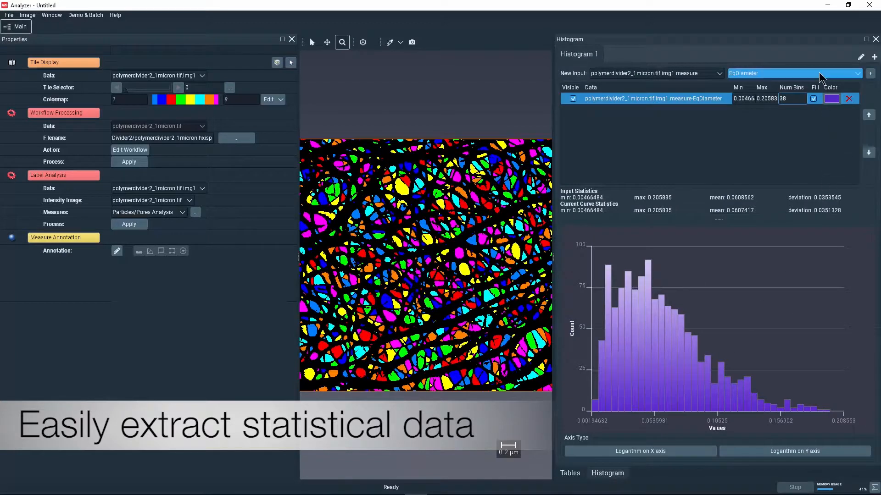
click(792, 73)
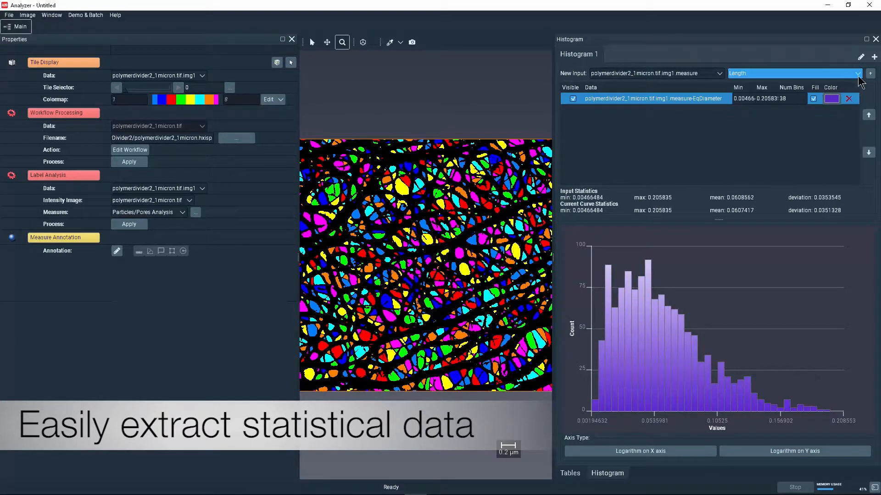
click(868, 73)
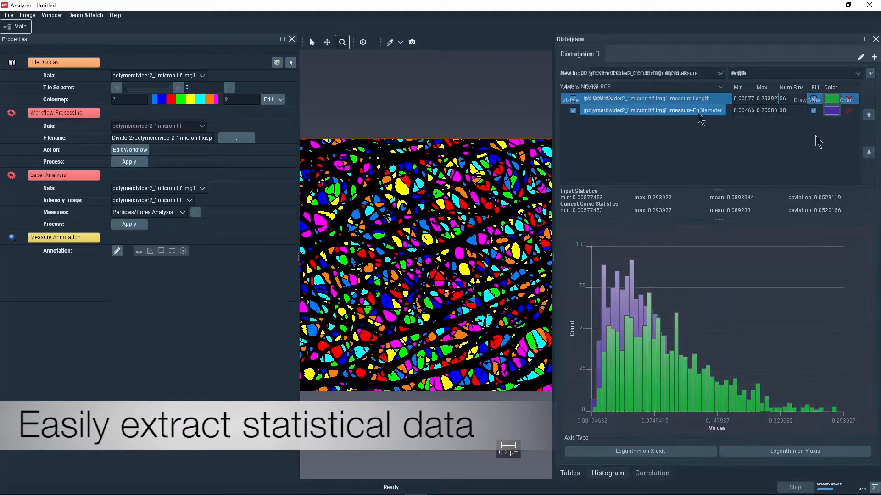
click(651, 473)
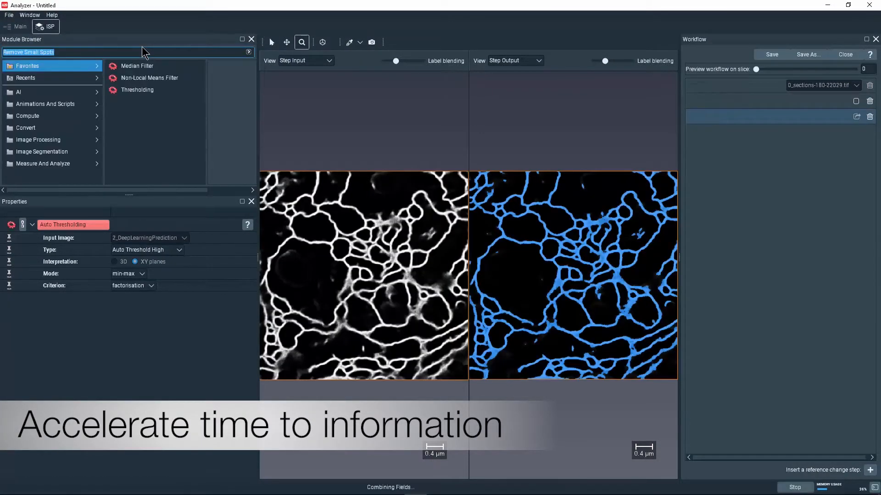
Return to the main view and apply the AI membrane workflow to sections-180-22029.tif.
click(19, 27)
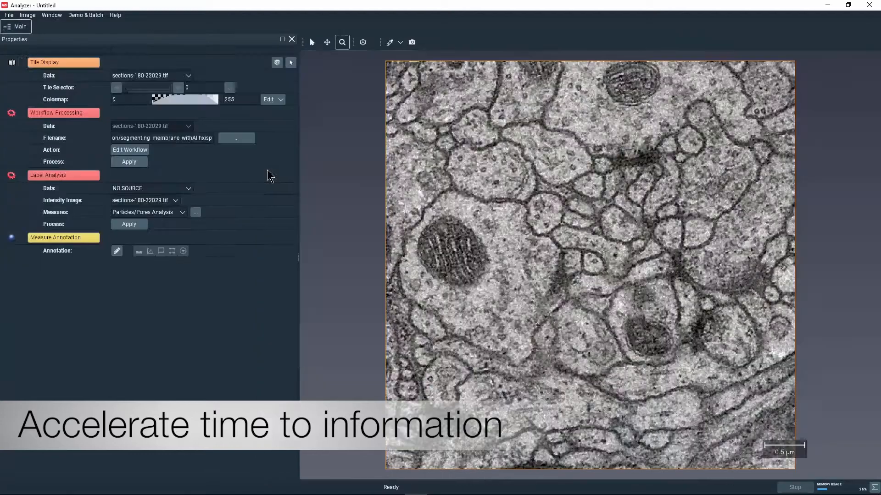
click(128, 162)
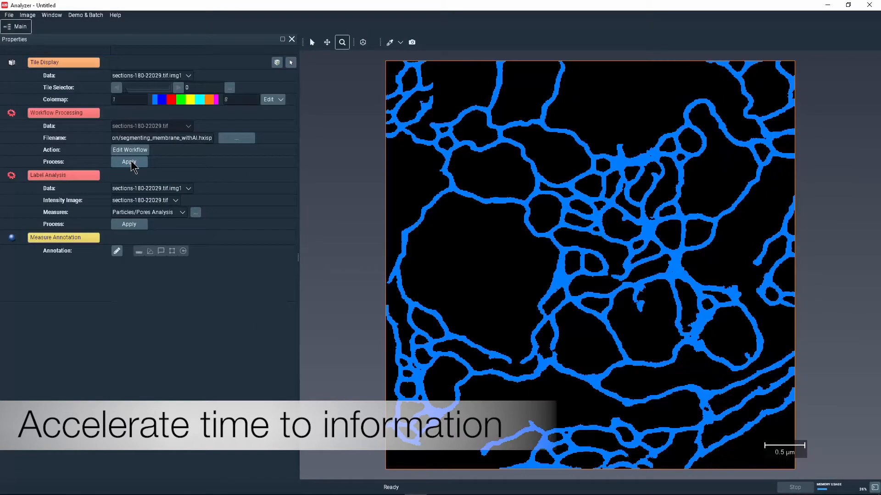
click(129, 162)
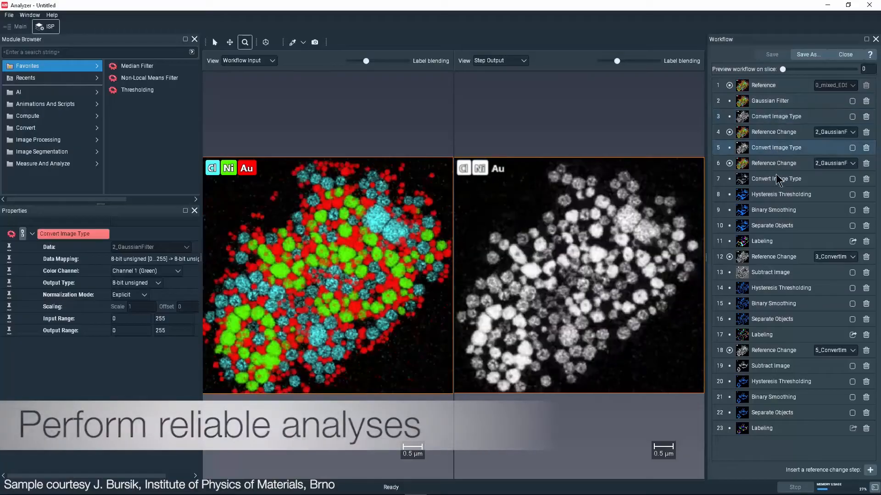
Preview the Separate Objects, Binary Smoothing and following step outputs of the nanoparticle workflow.
click(772, 225)
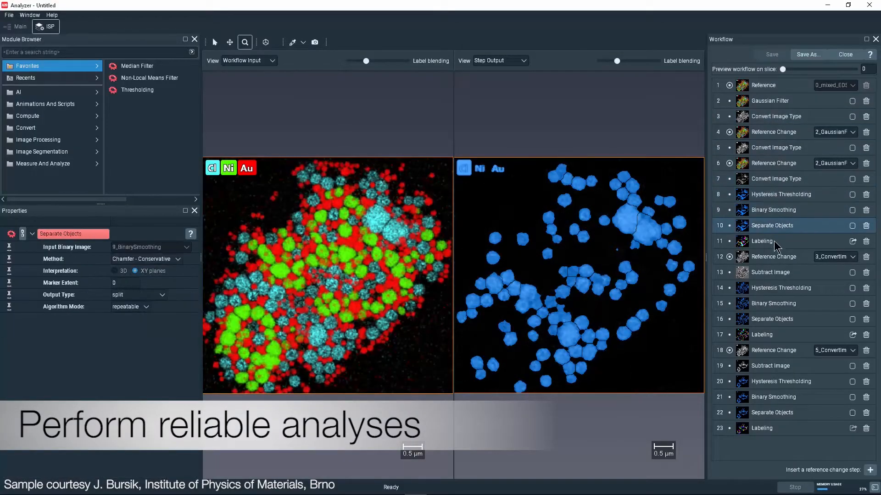
click(773, 303)
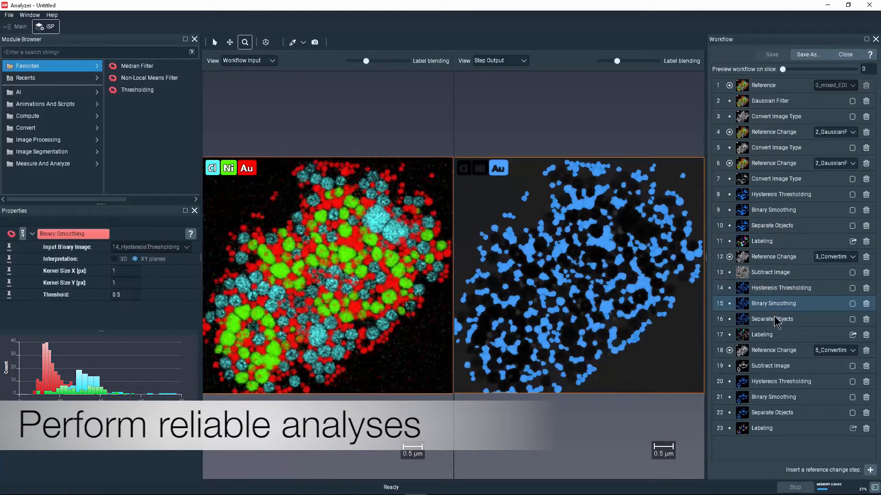
click(780, 381)
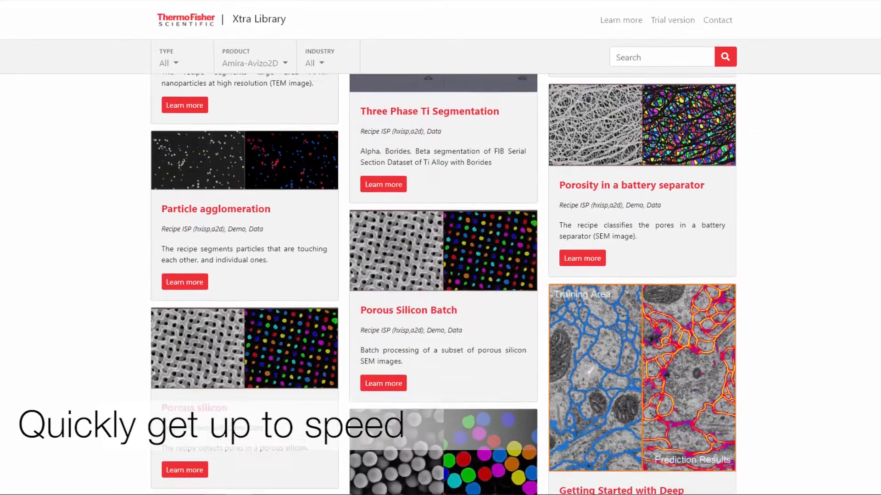
Scroll down the Amira-Avizo2D recipe cards to reveal more recipes and deep-learning models.
scroll(down, 3)
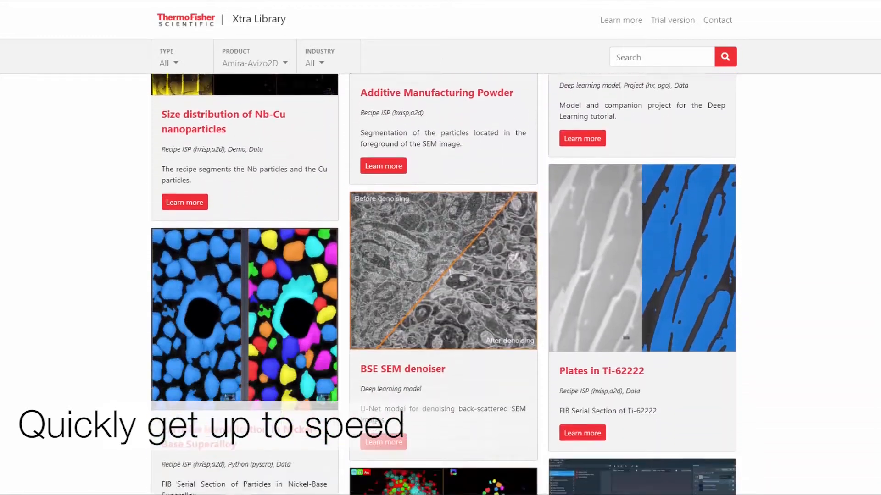